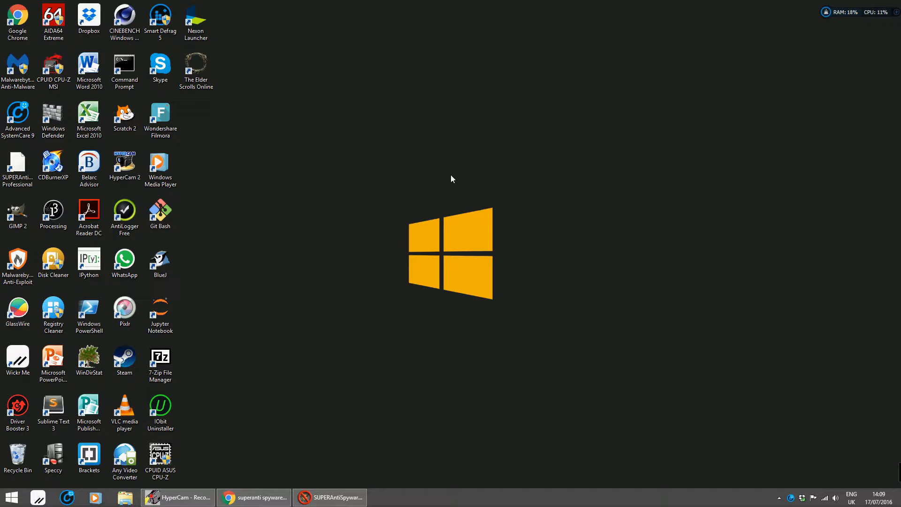
{"action": "mouse_move", "coordinate": [651, 241]}
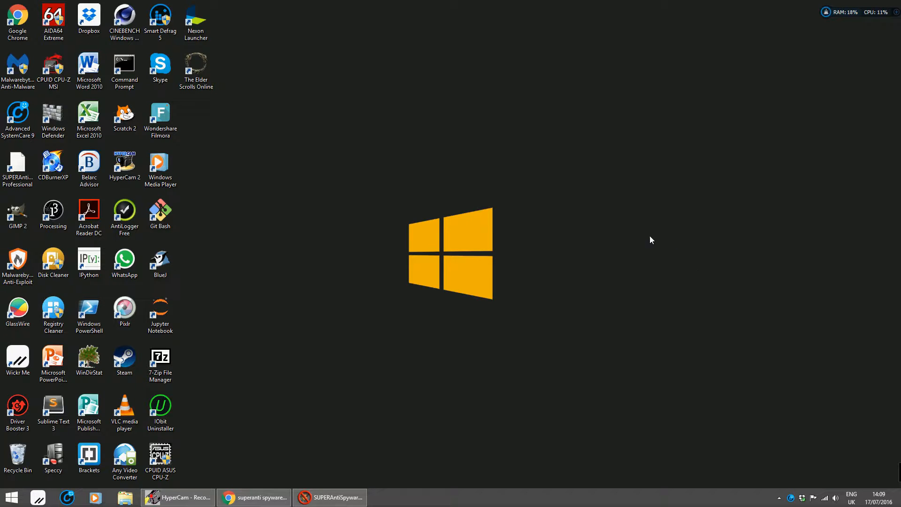
{"action": "mouse_move", "coordinate": [698, 376]}
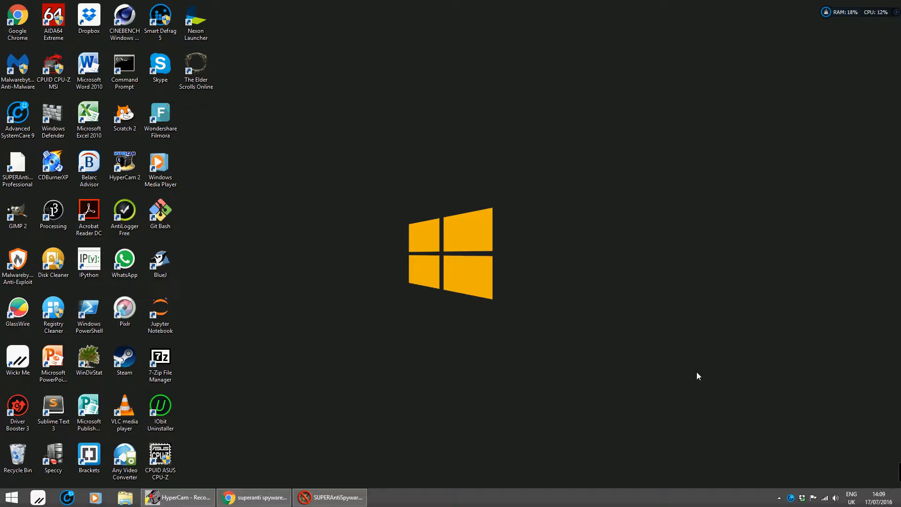
- Restore the SUPERAntiSpyware main window from the system tray
{"action": "left_click", "coordinate": [779, 495]}
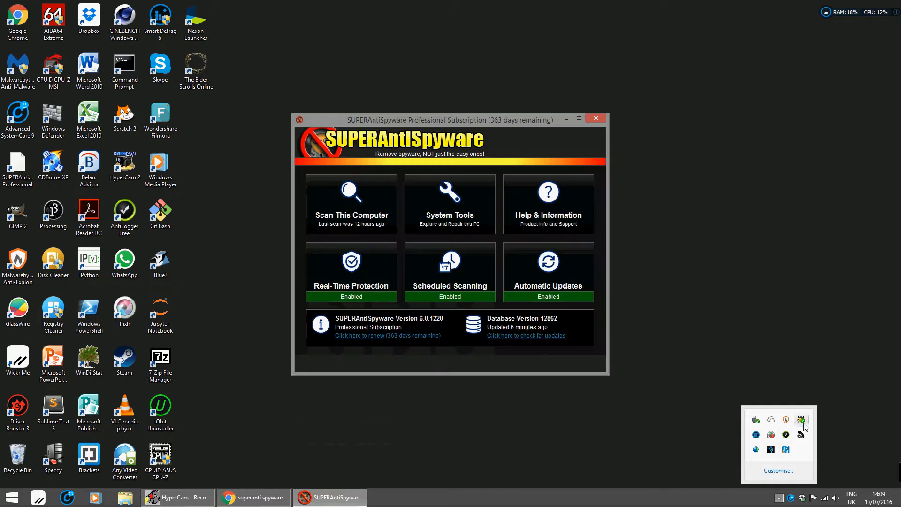
{"action": "mouse_move", "coordinate": [494, 176]}
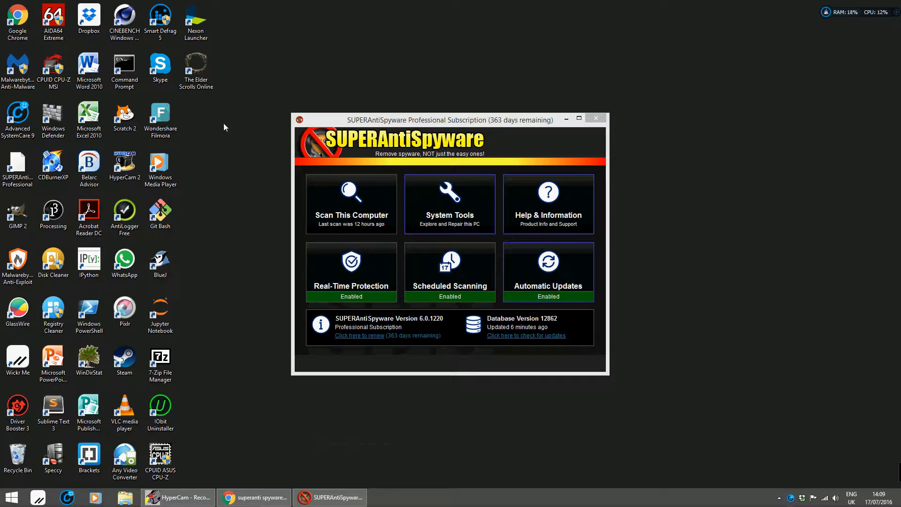
{"action": "mouse_move", "coordinate": [374, 209]}
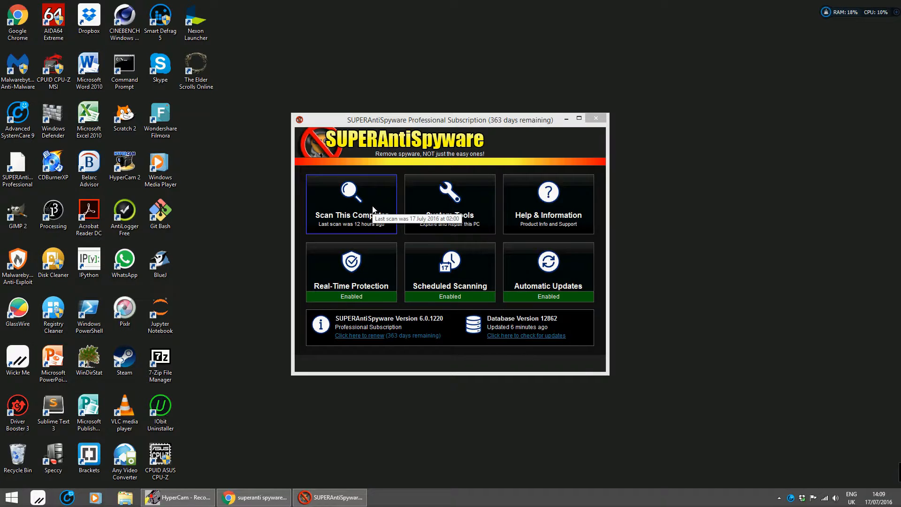
- Go to the Scan This Computer page with its complete, quick, critical point and custom scans
{"action": "left_click", "coordinate": [351, 204]}
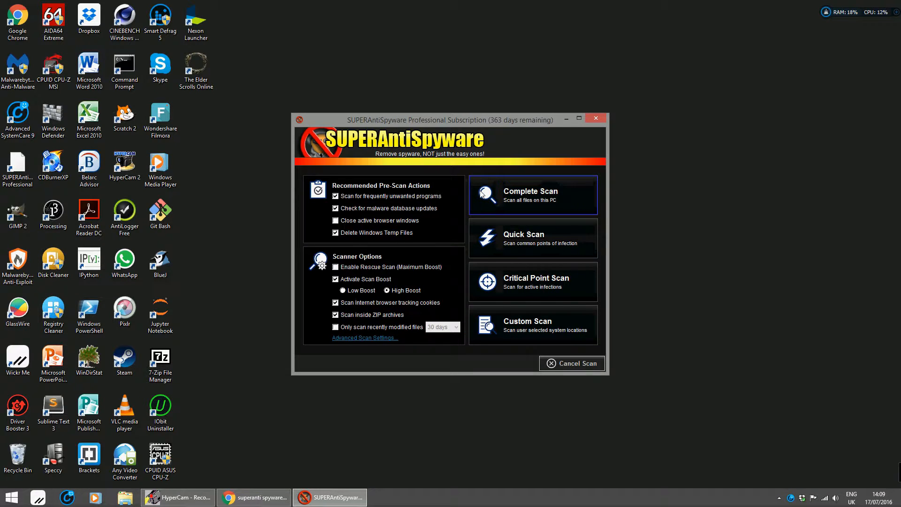
{"action": "mouse_move", "coordinate": [578, 319]}
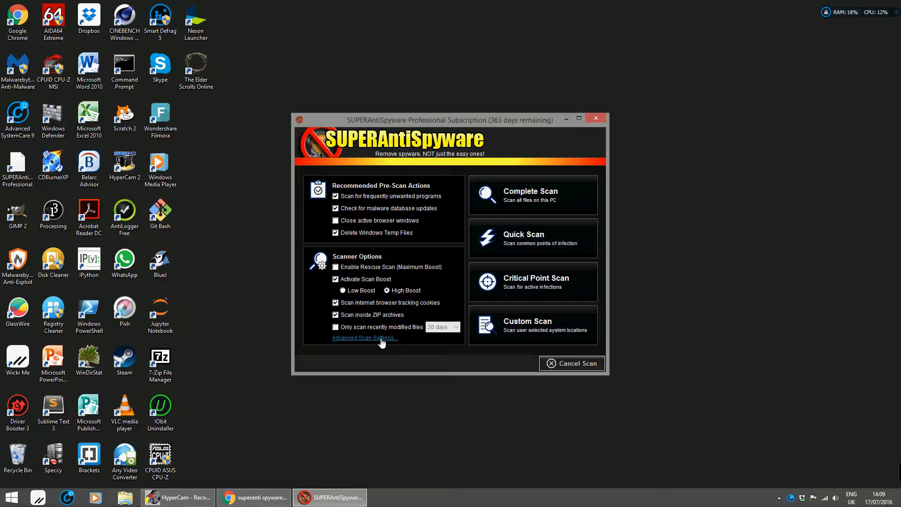
- Review the Advanced Scan Settings and confirm with OK to return home
{"action": "left_click", "coordinate": [365, 337]}
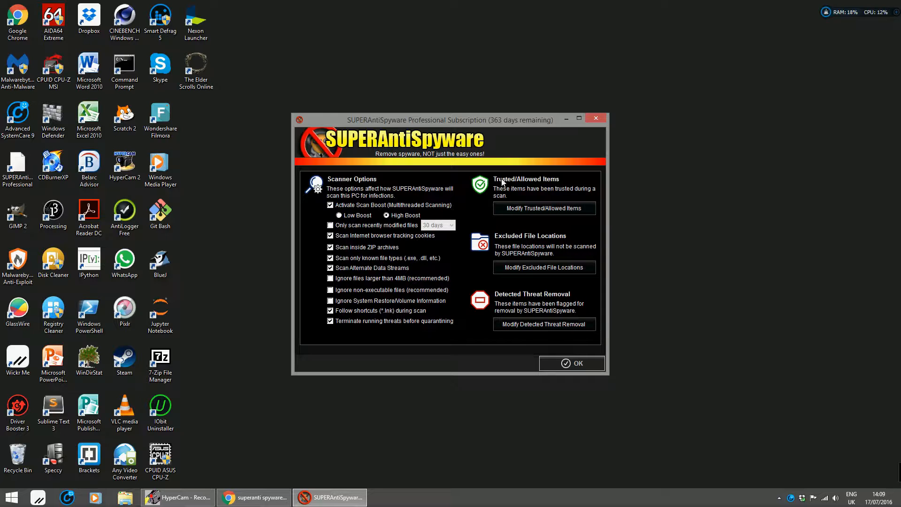
{"action": "mouse_move", "coordinate": [479, 186]}
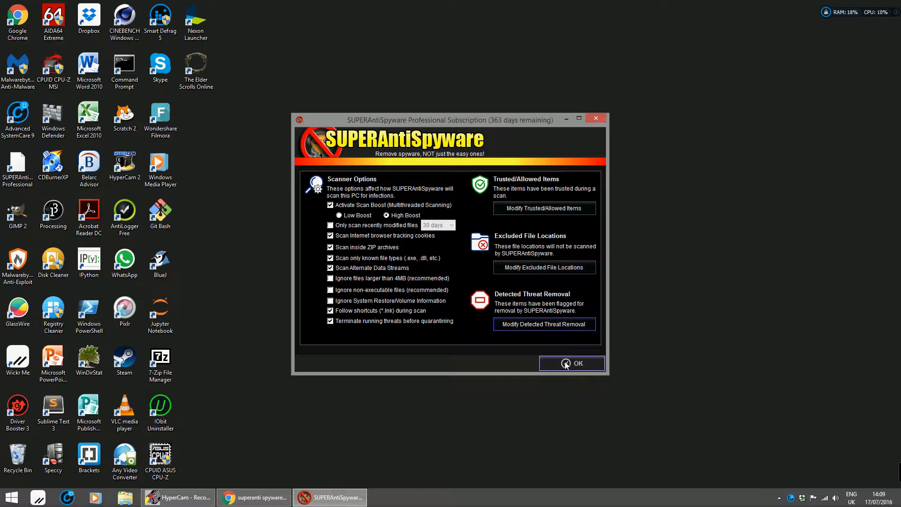
{"action": "left_click", "coordinate": [572, 363]}
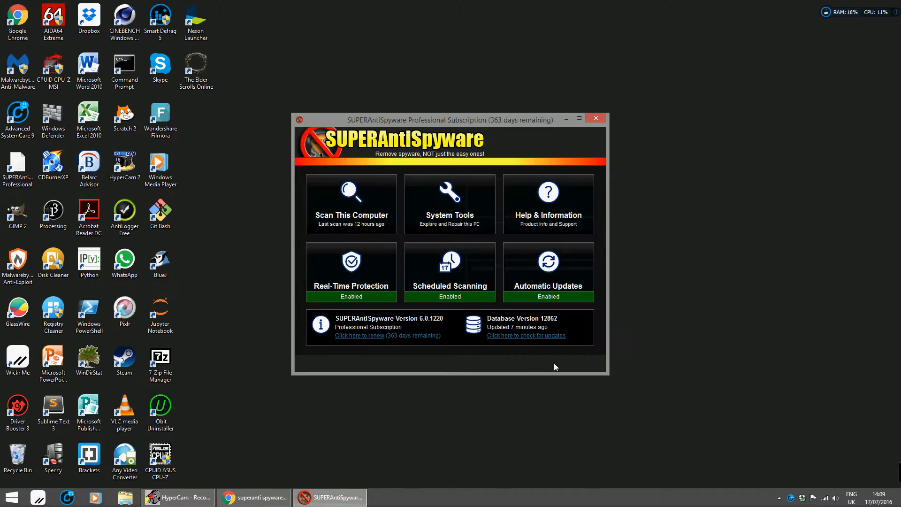
- Browse the System Tools entries and return to the main window
{"action": "left_click", "coordinate": [449, 204]}
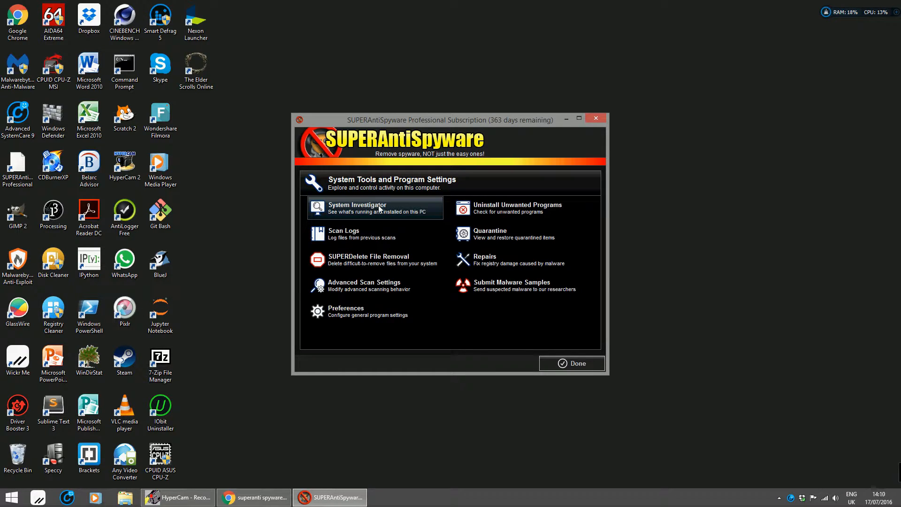
{"action": "mouse_move", "coordinate": [379, 212]}
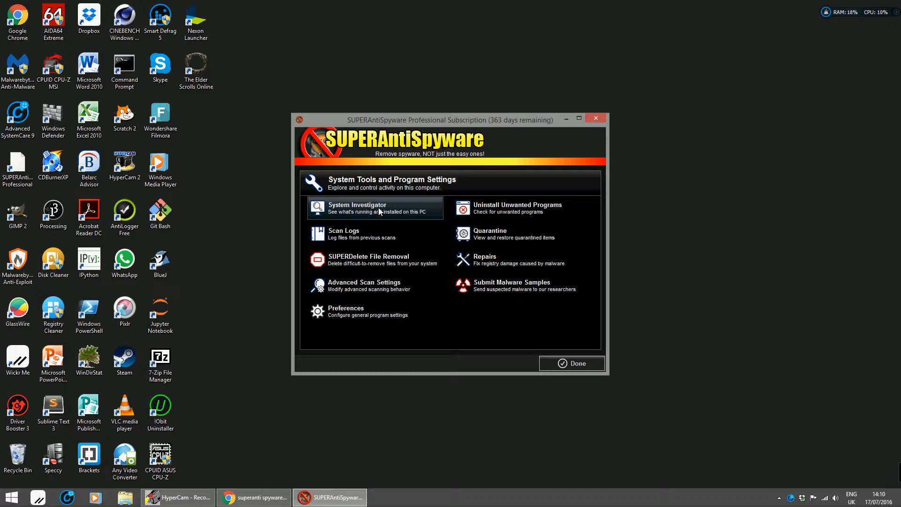
{"action": "mouse_move", "coordinate": [376, 222]}
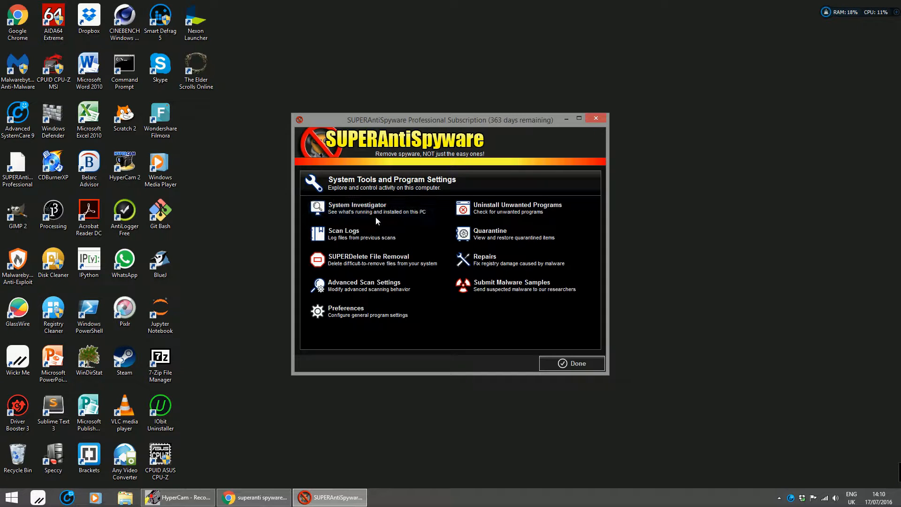
{"action": "mouse_move", "coordinate": [411, 264]}
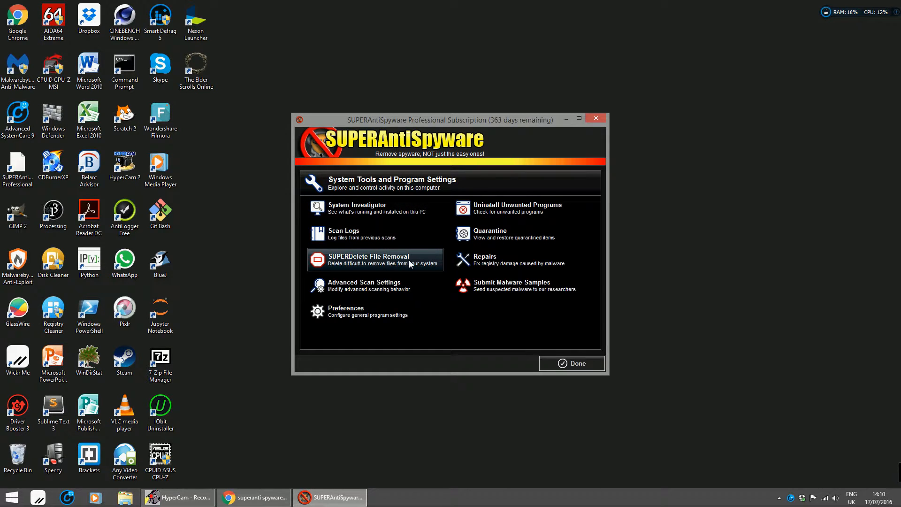
{"action": "mouse_move", "coordinate": [367, 286]}
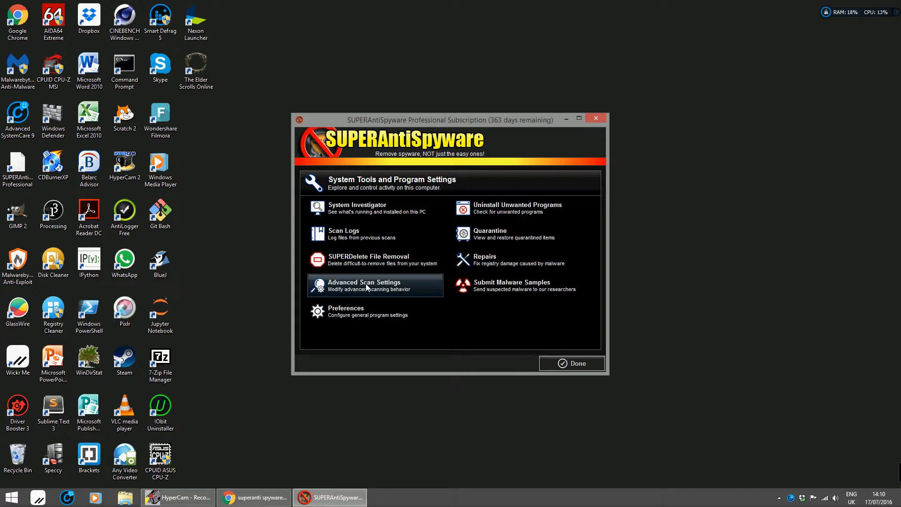
{"action": "mouse_move", "coordinate": [427, 259]}
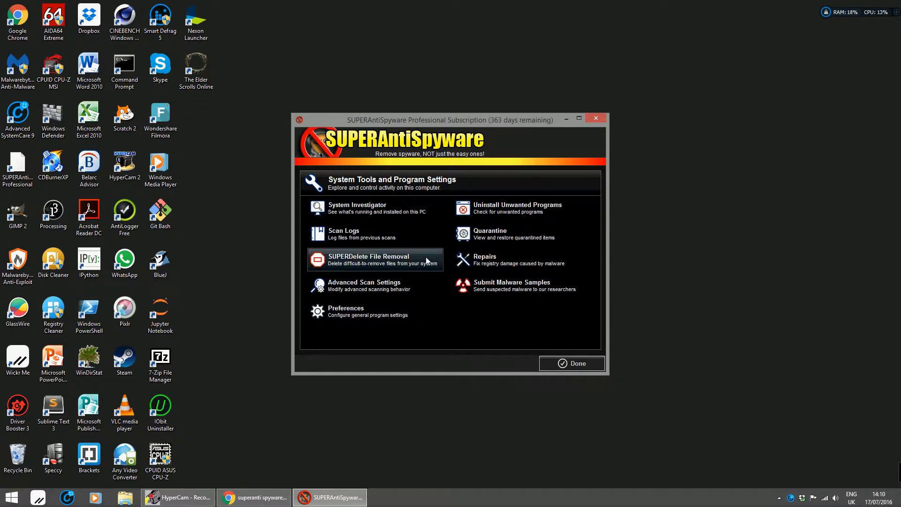
{"action": "mouse_move", "coordinate": [516, 211]}
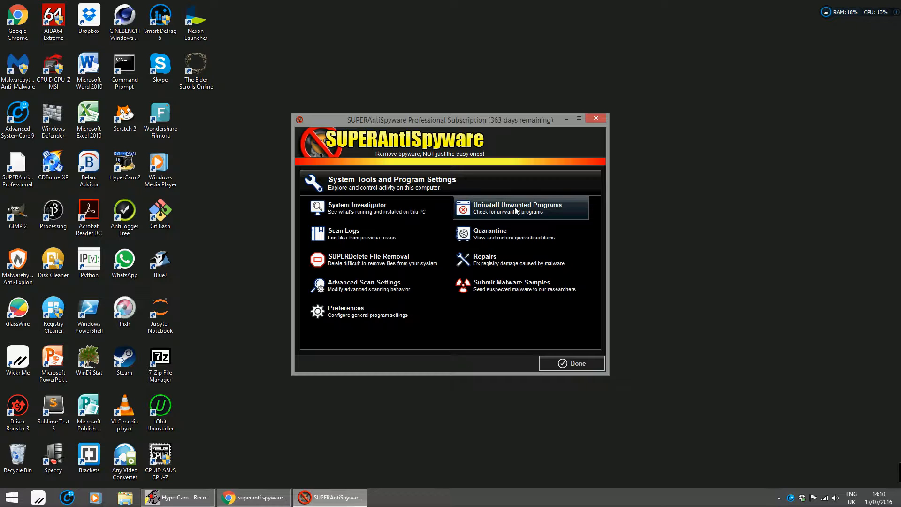
{"action": "mouse_move", "coordinate": [488, 264]}
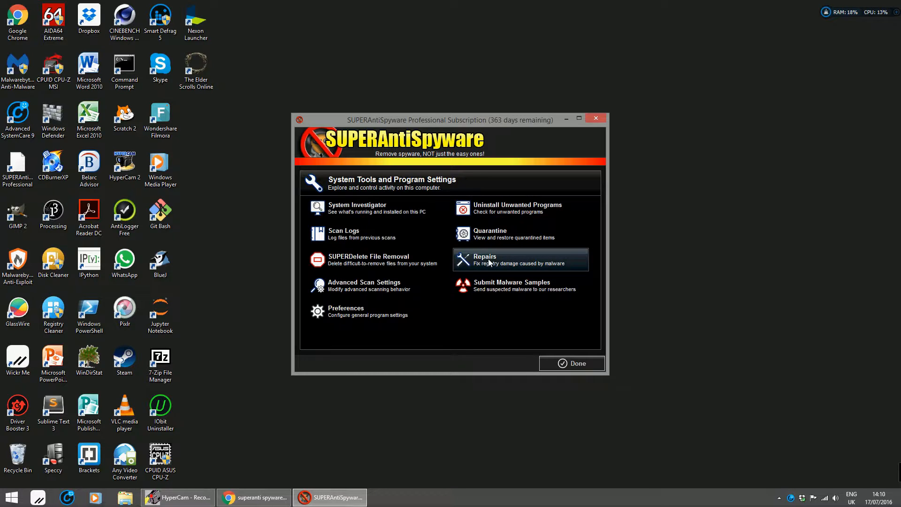
{"action": "mouse_move", "coordinate": [503, 283]}
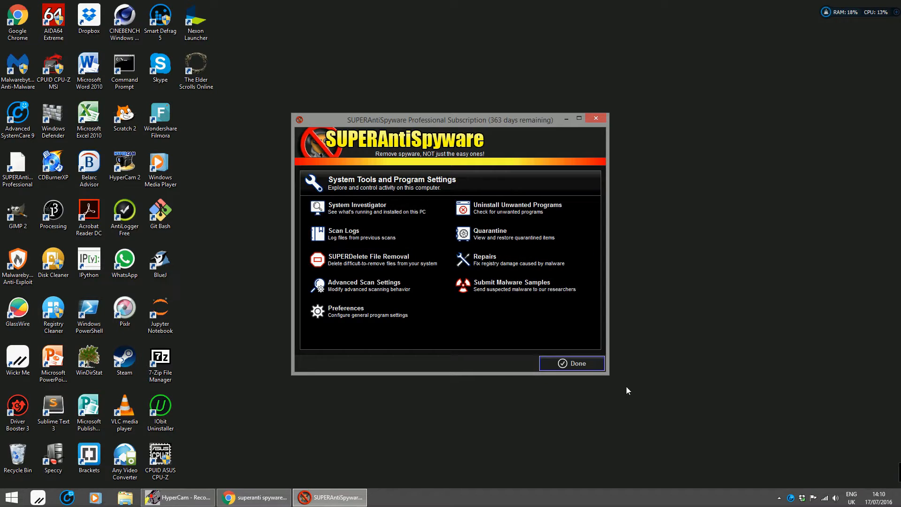
{"action": "left_click", "coordinate": [572, 363]}
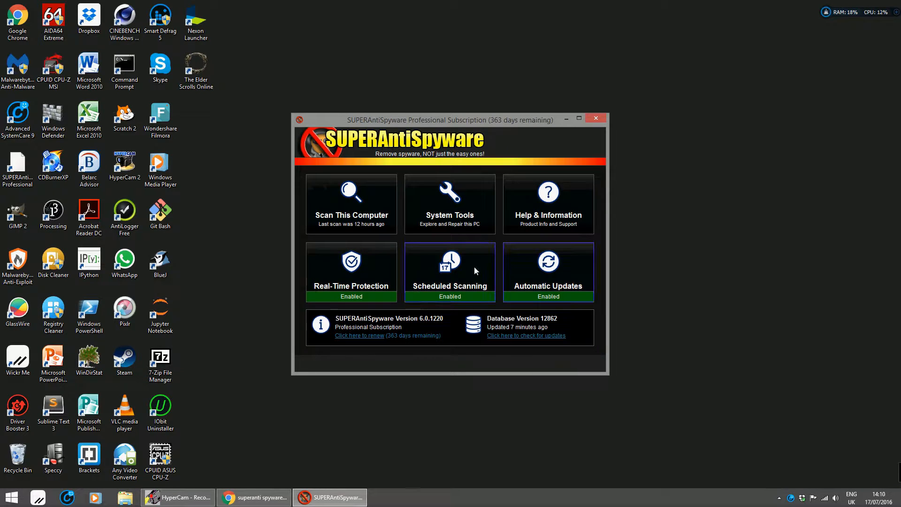
- View the Real-Time Protection settings with alert options and detections list
{"action": "left_click", "coordinate": [351, 271]}
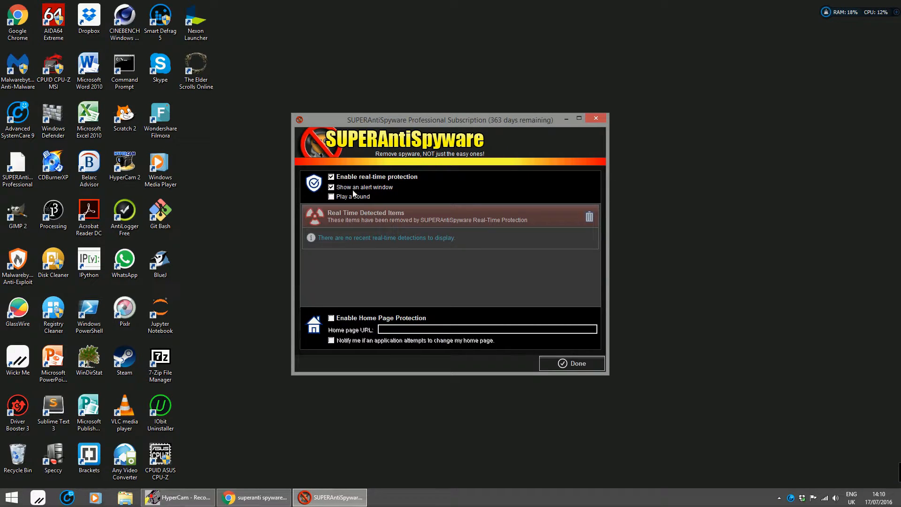
{"action": "left_click", "coordinate": [330, 176]}
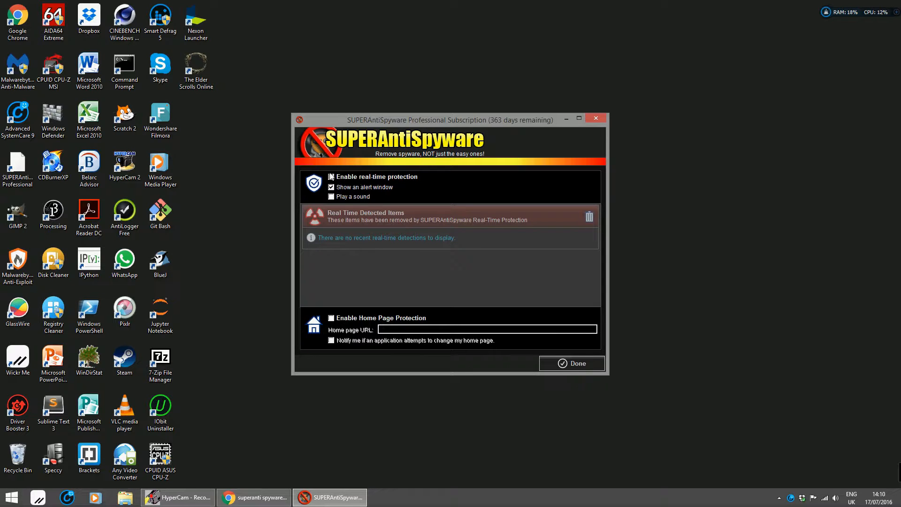
{"action": "left_click", "coordinate": [331, 177]}
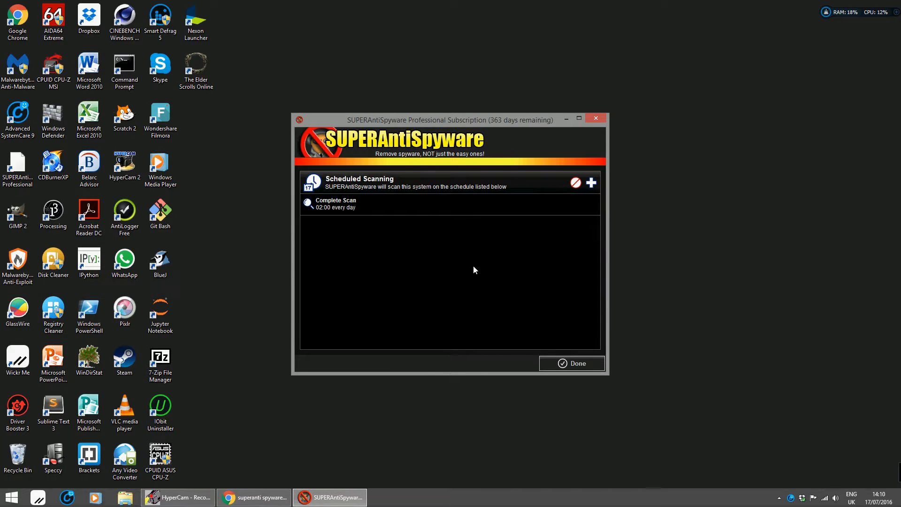
{"action": "mouse_move", "coordinate": [591, 182]}
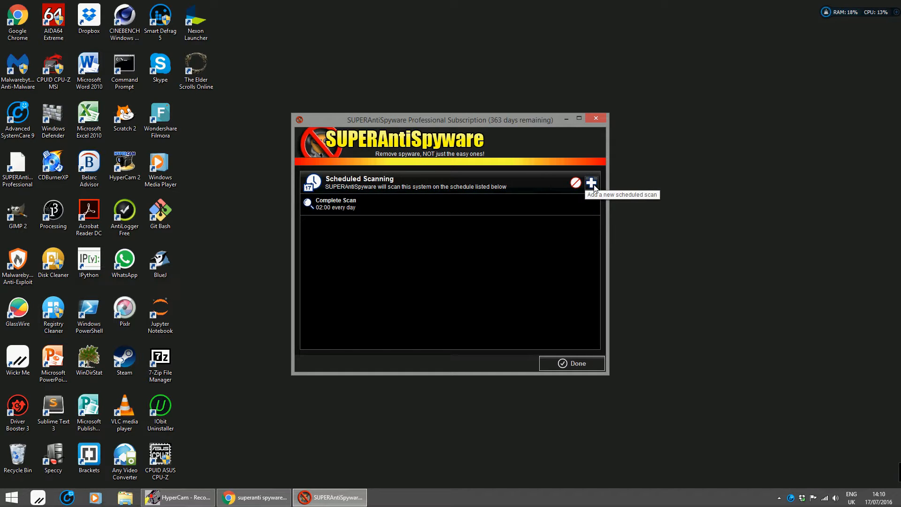
- Begin adding a new scheduled scan from the Scheduled Scanning list
{"action": "left_click", "coordinate": [592, 182]}
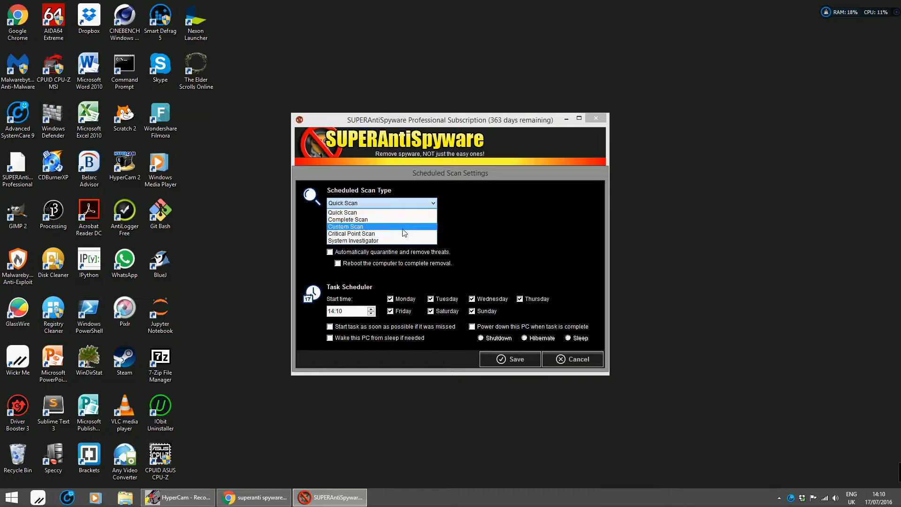
{"action": "mouse_move", "coordinate": [400, 235]}
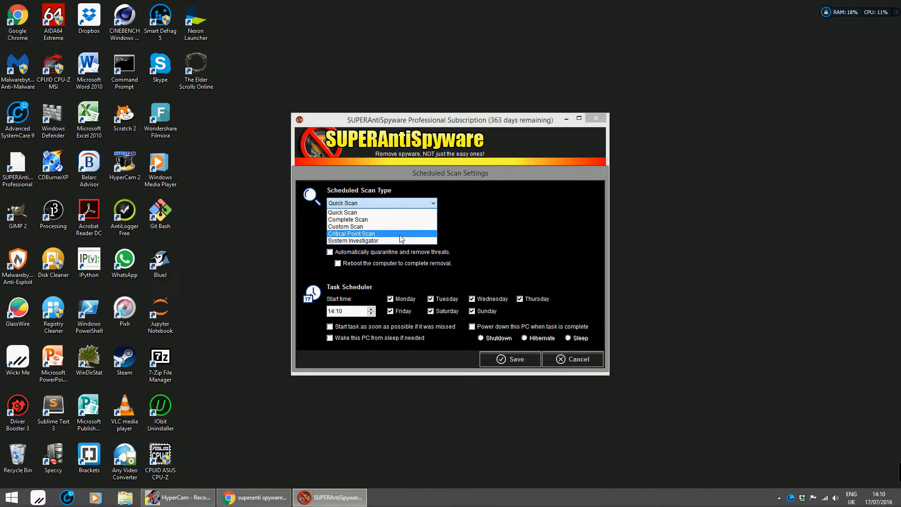
- Keep Quick Scan as the scheduled scan type with an every-day 14:10 schedule
{"action": "left_click", "coordinate": [343, 212]}
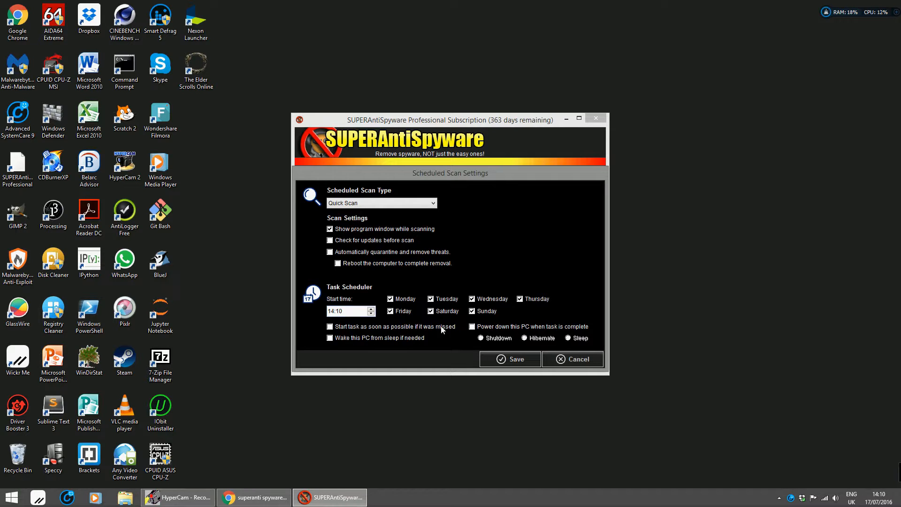
{"action": "left_click", "coordinate": [329, 327]}
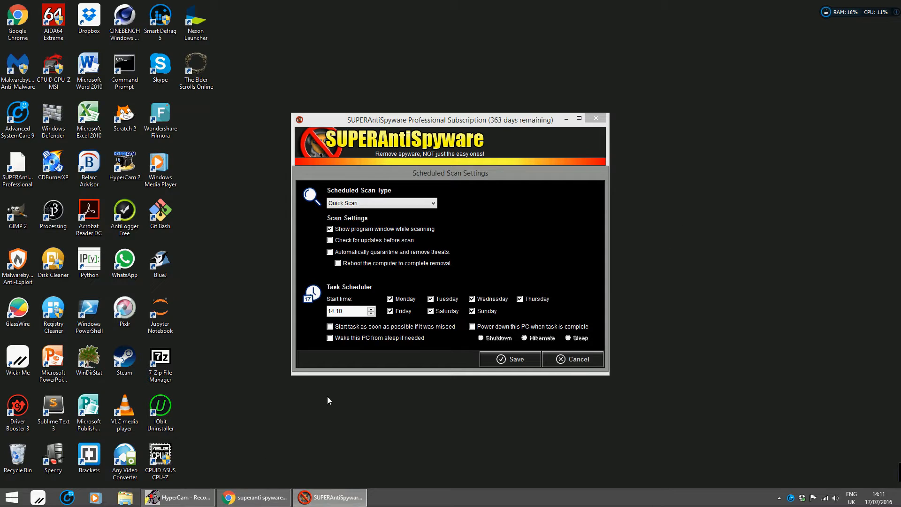
{"action": "mouse_move", "coordinate": [260, 497]}
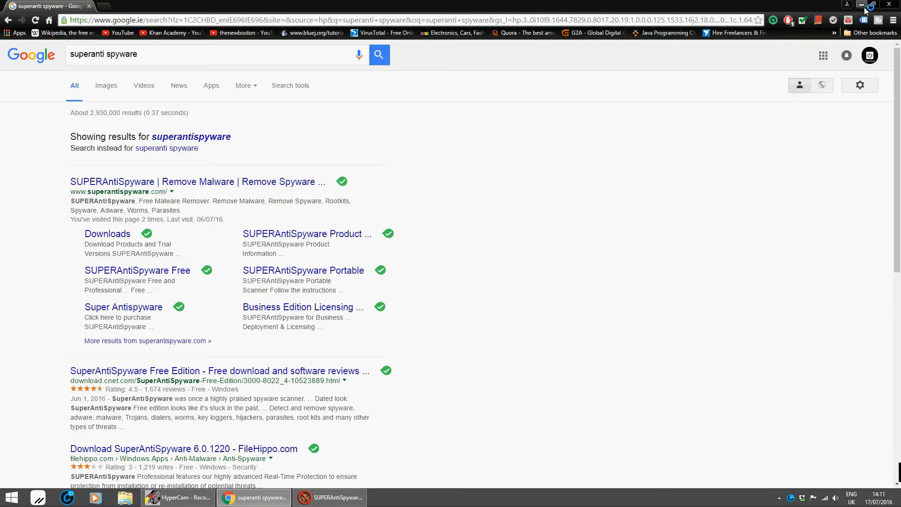
{"action": "mouse_move", "coordinate": [655, 97]}
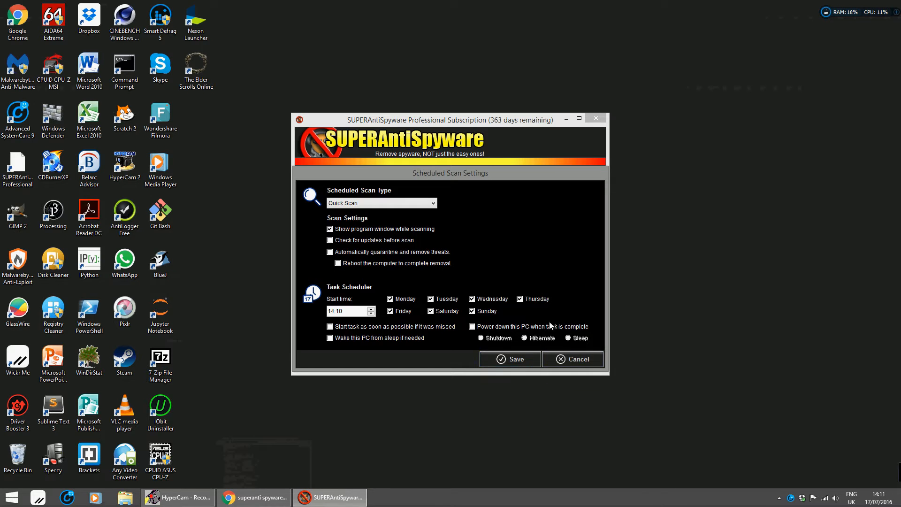
- Cancel the new scheduled scan, keeping only the daily 02:00 Complete Scan
{"action": "left_click", "coordinate": [510, 359]}
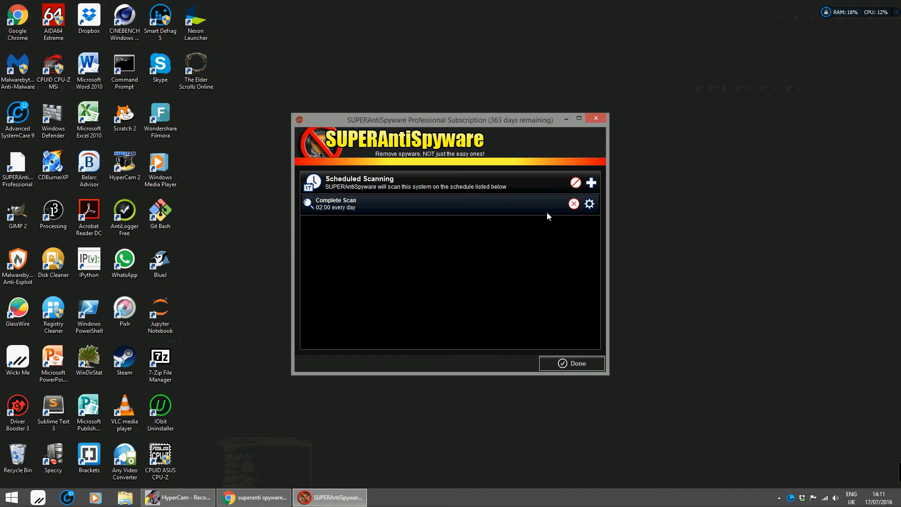